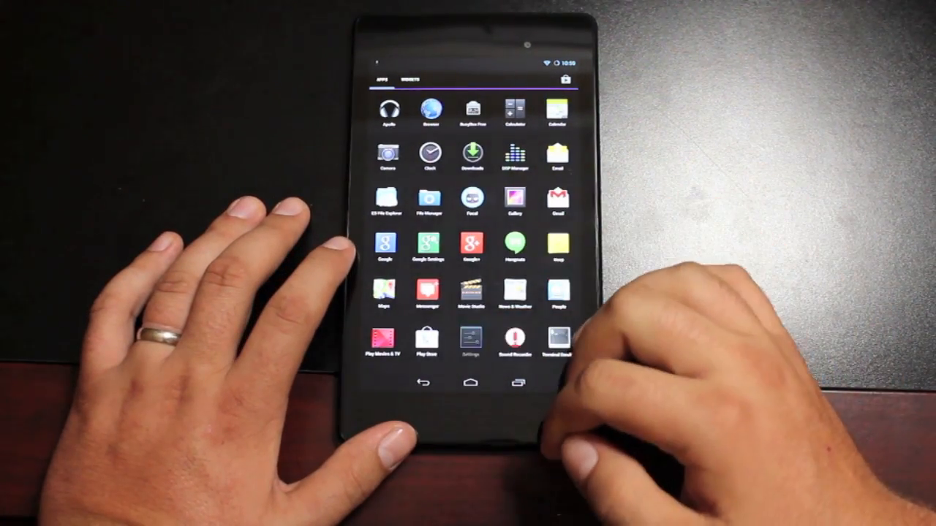
Open About tablet and scroll to the Android 4.3 and CyanogenMod 10.2 build details.
left_click(470, 344)
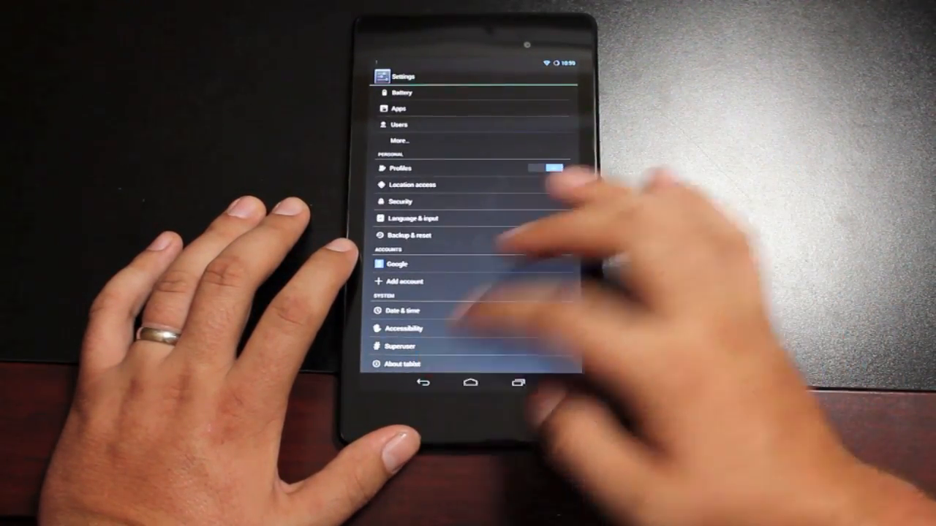
left_click(403, 363)
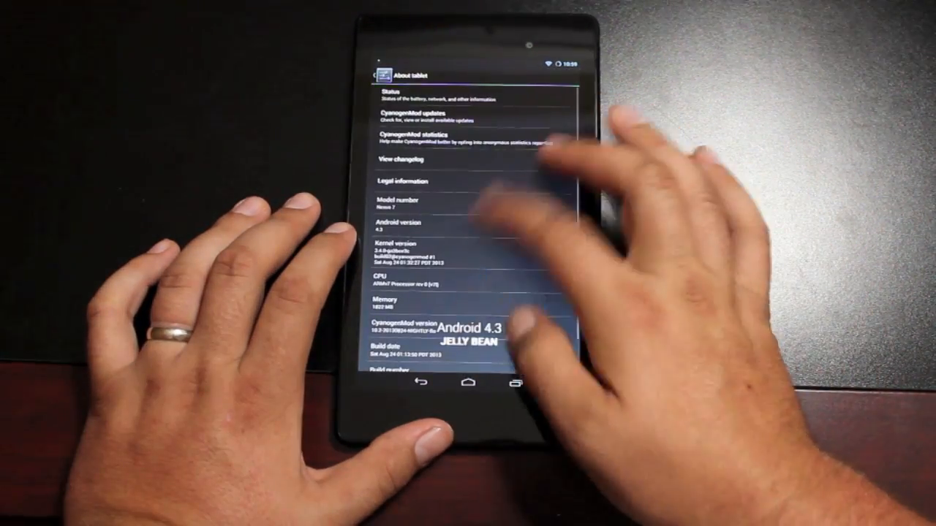
scroll("down", 3)
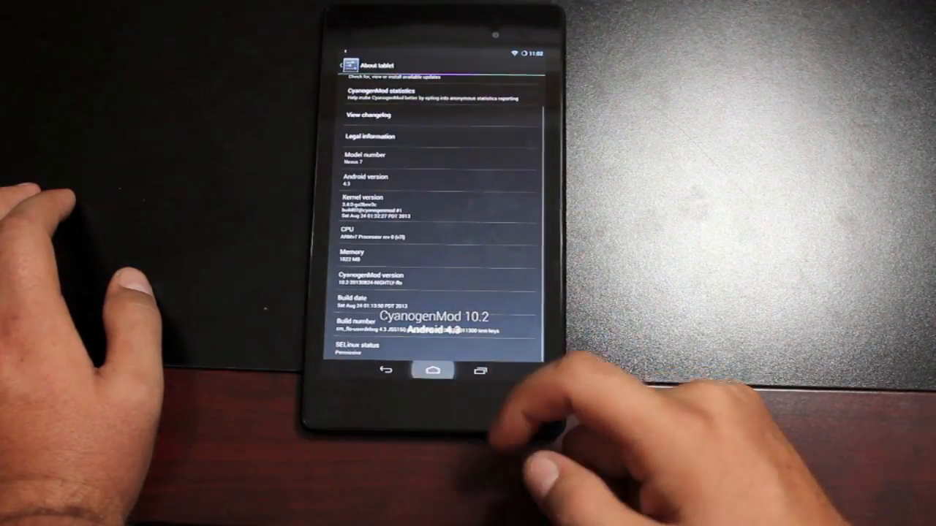
Launch Focal camera and take a photo of the scene.
left_click(433, 370)
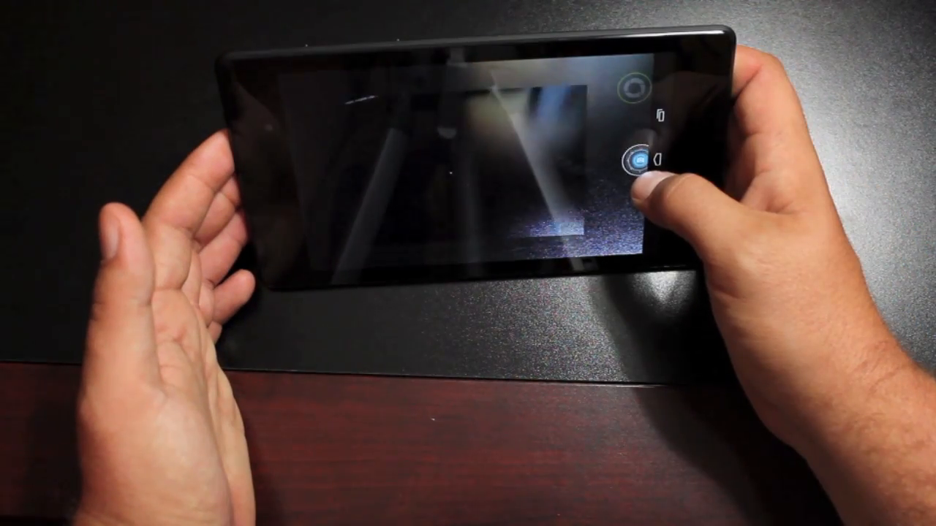
left_click(642, 159)
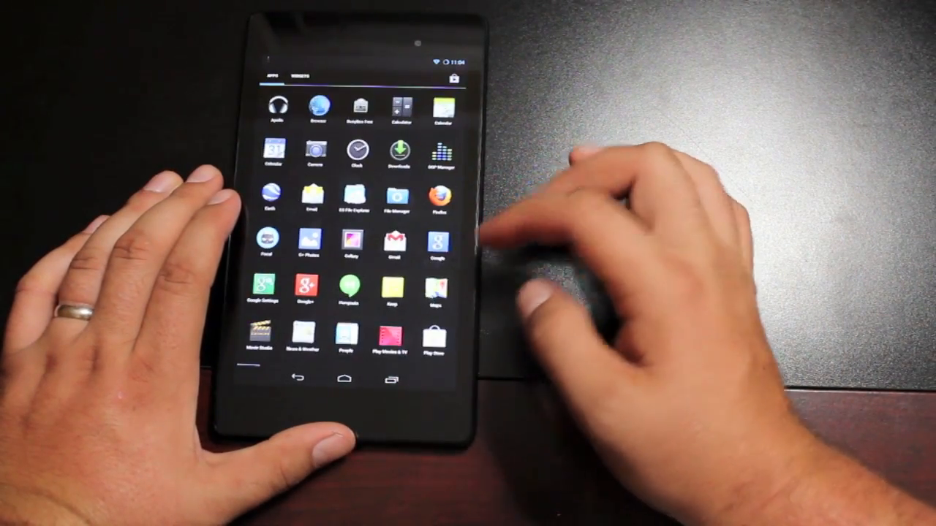
Review Trebuchet's Homescreen grid, scrolling and wallpaper options, then open system Settings.
scroll("down", 3)
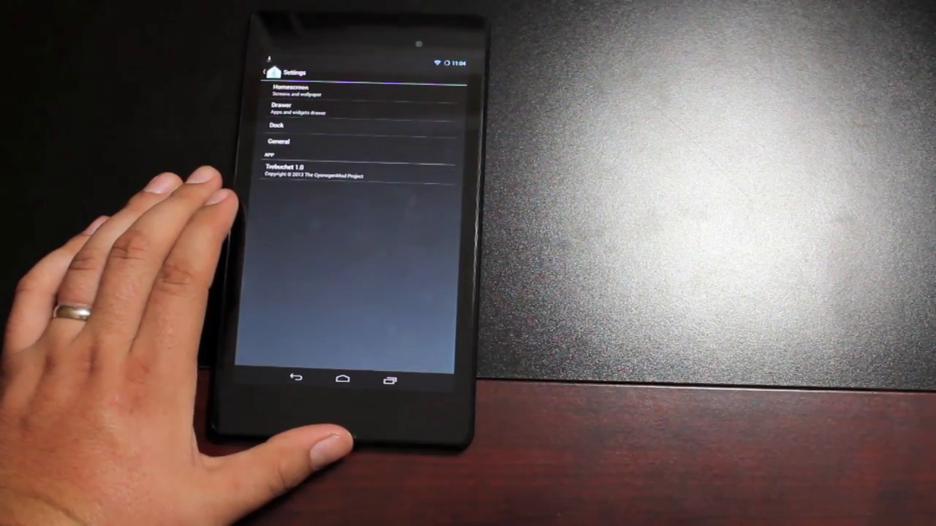
left_click(358, 91)
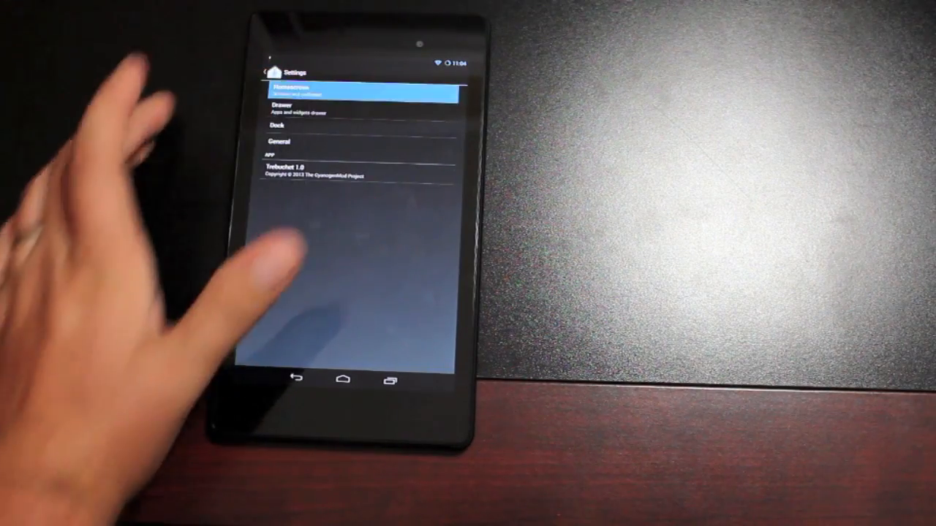
left_click(359, 89)
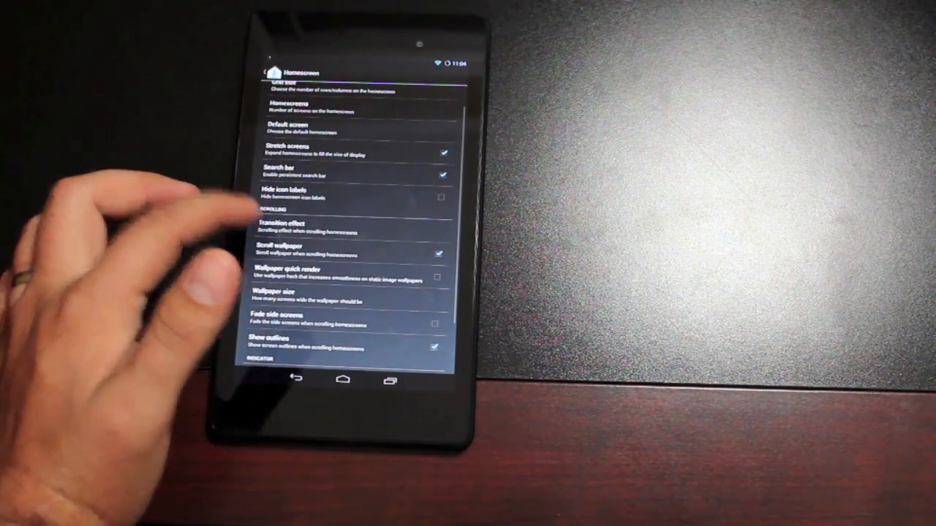
left_click(291, 223)
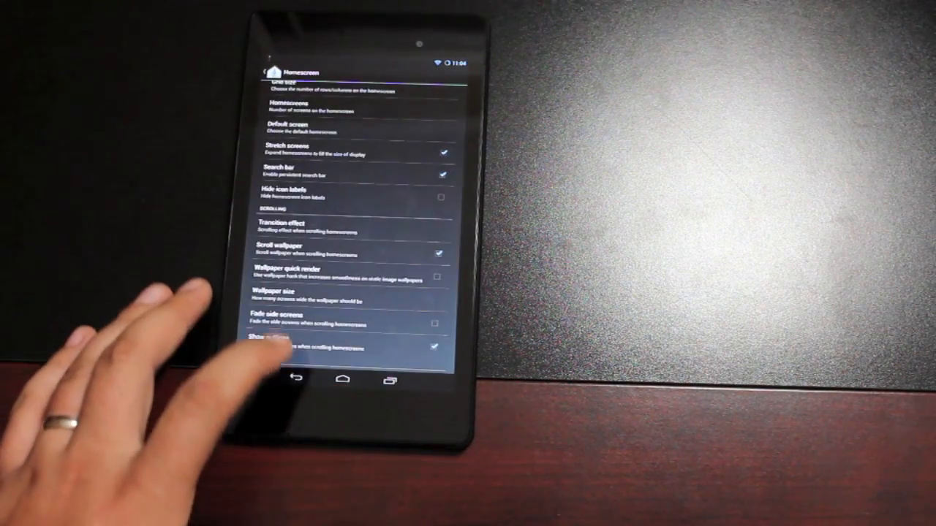
left_click(295, 379)
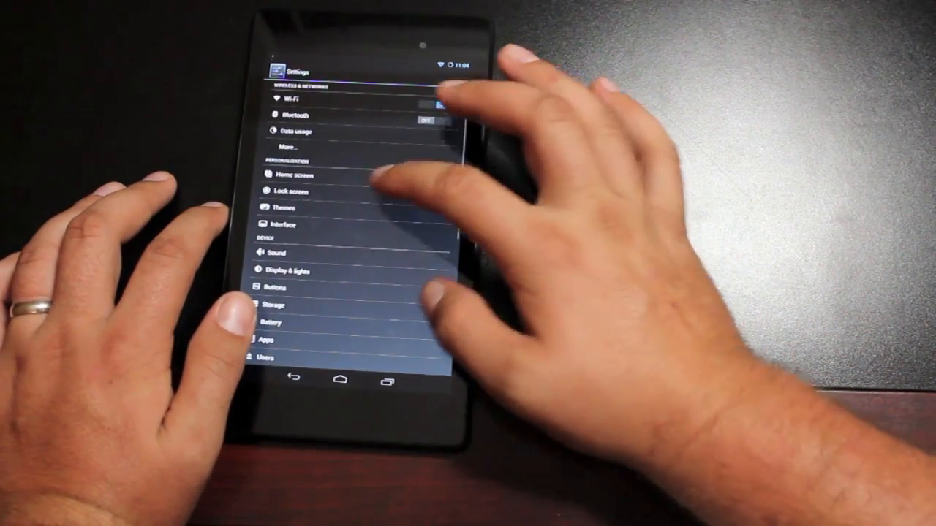
In lock screen settings, look over the battery status display choices.
left_click(291, 191)
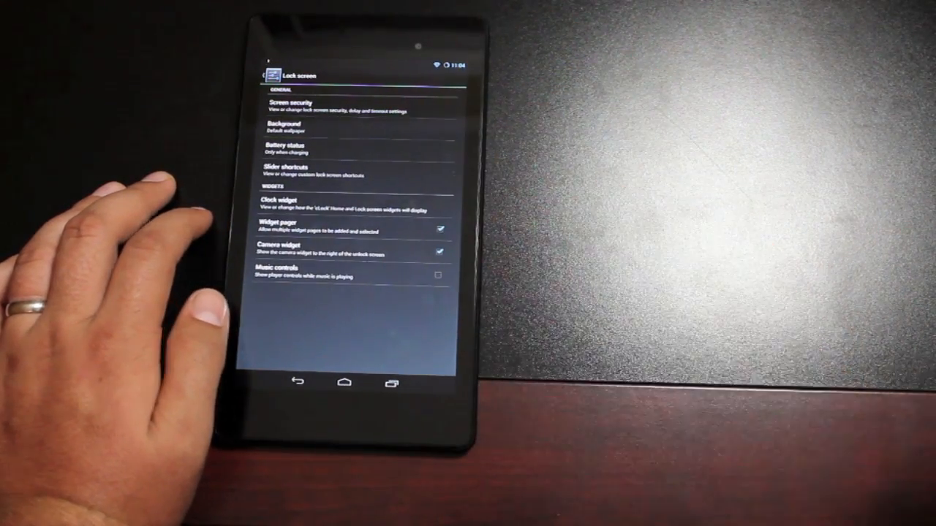
left_click(285, 152)
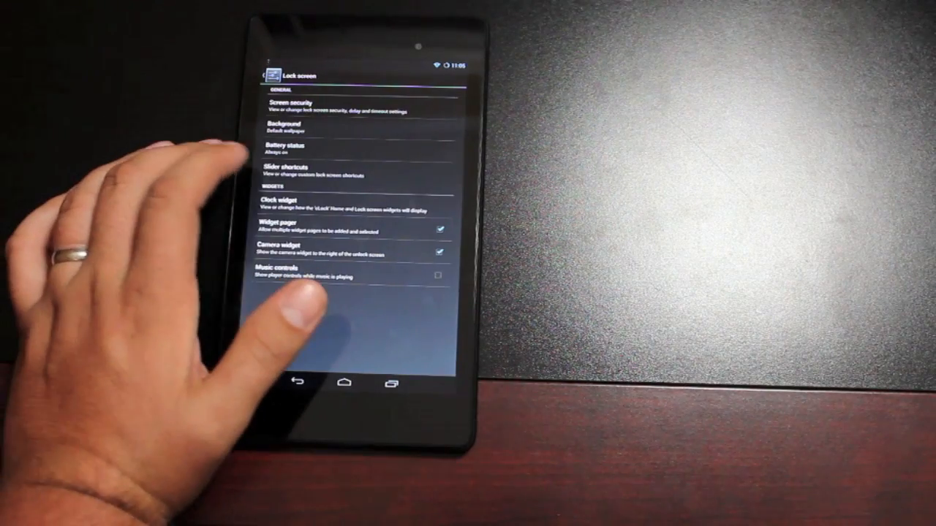
left_click(285, 147)
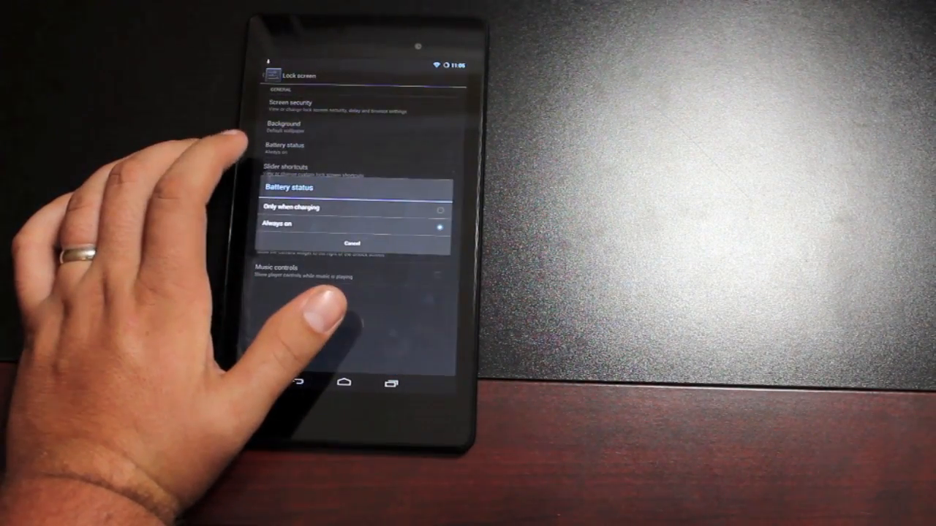
left_click(353, 243)
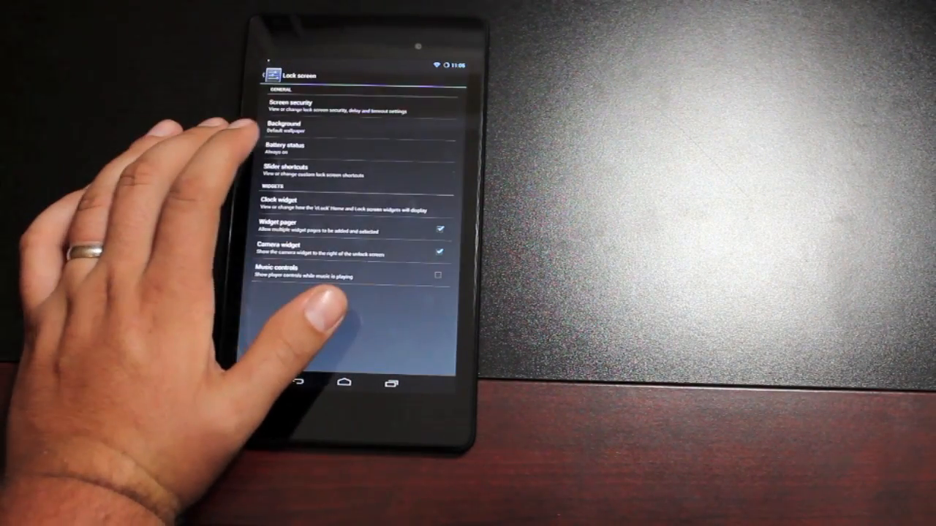
Assign Applications as a lock screen slider shortcut target.
left_click(286, 170)
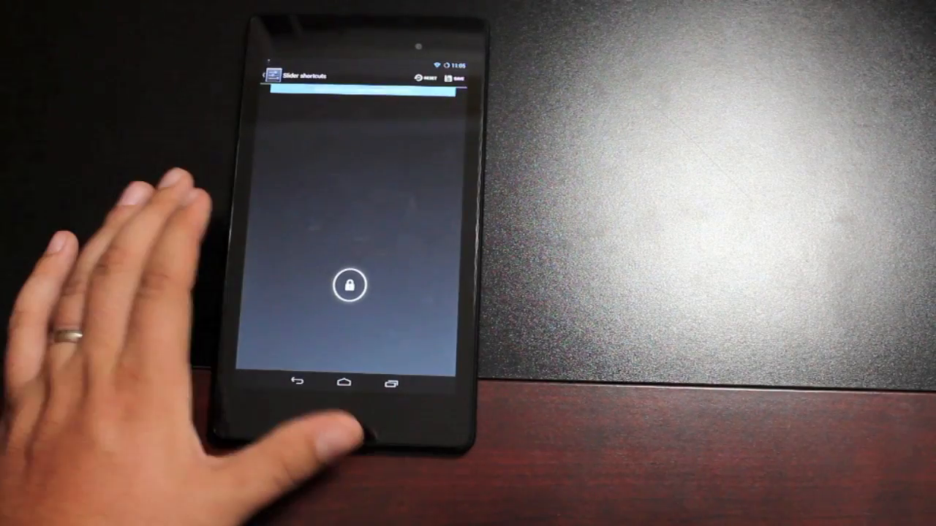
left_click_drag(350, 286, 413, 288)
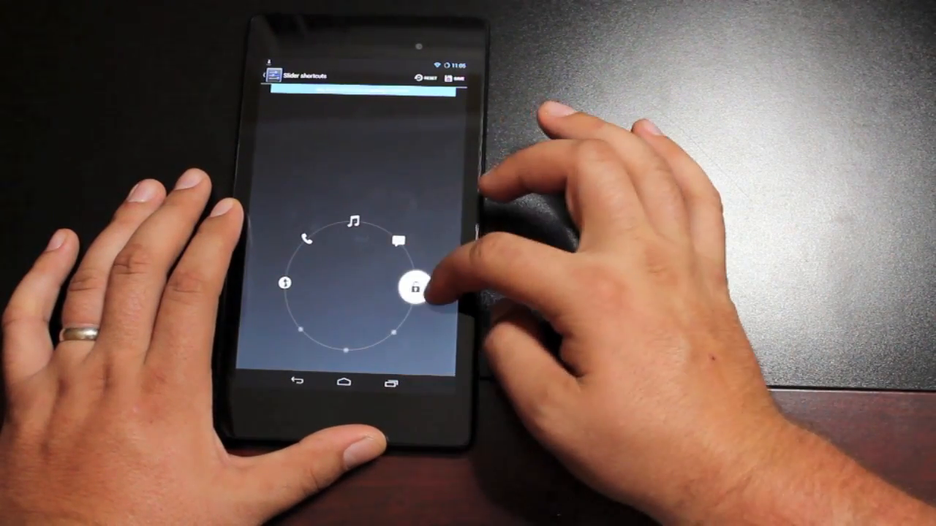
left_click(415, 289)
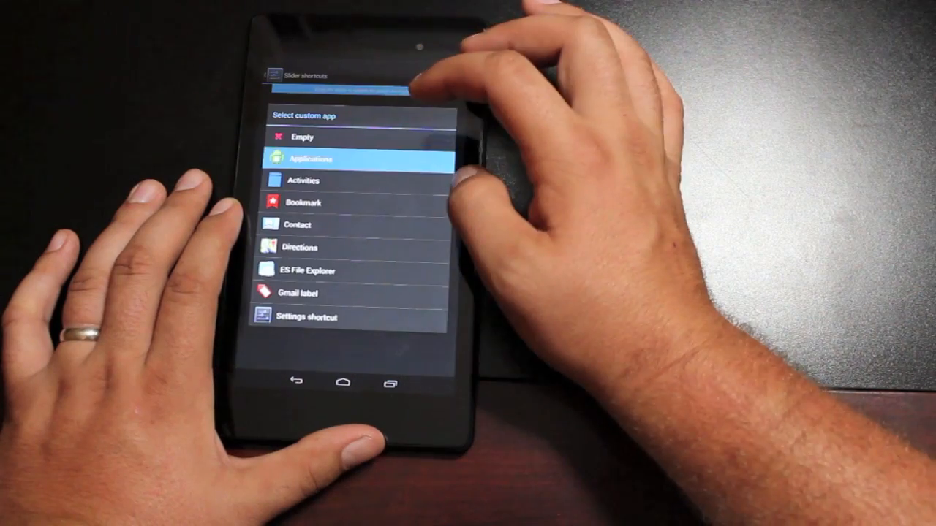
left_click(314, 159)
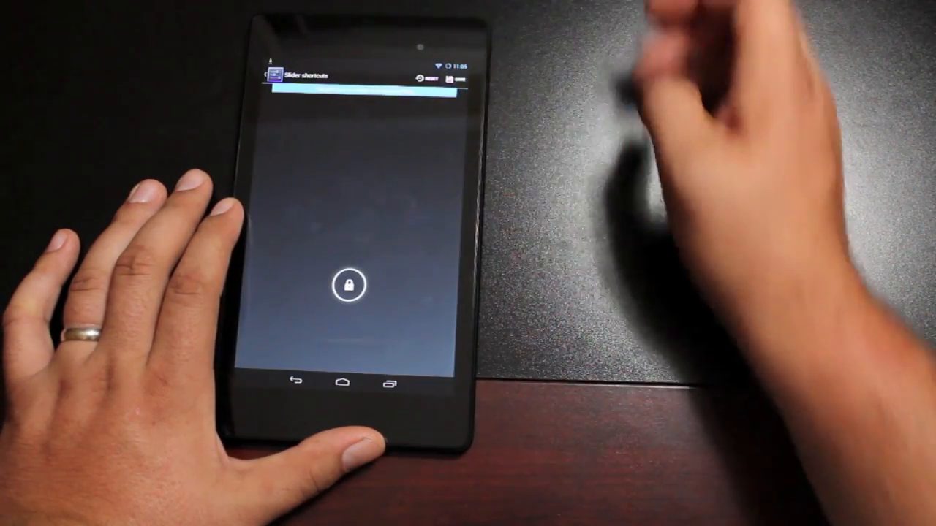
left_click(451, 67)
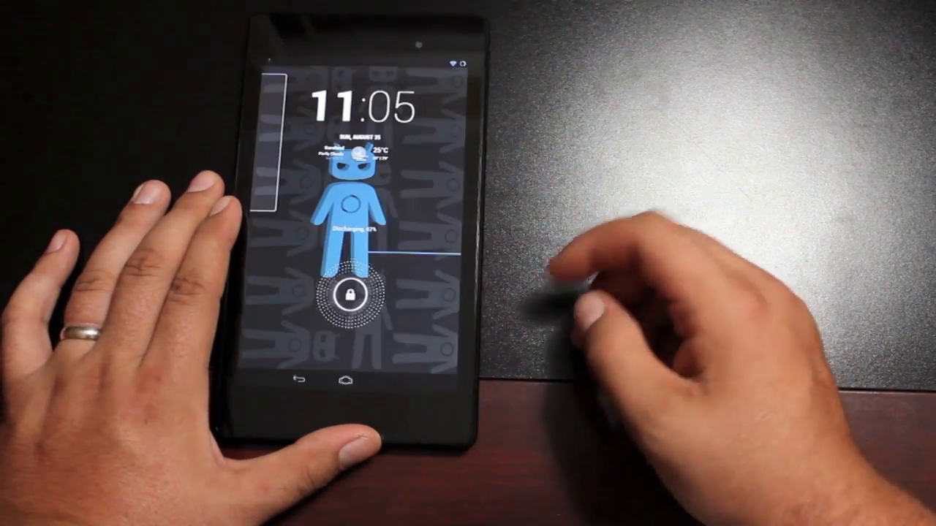
Try the shortcut ring, unlock the tablet, and open the clock widget options.
left_click(355, 294)
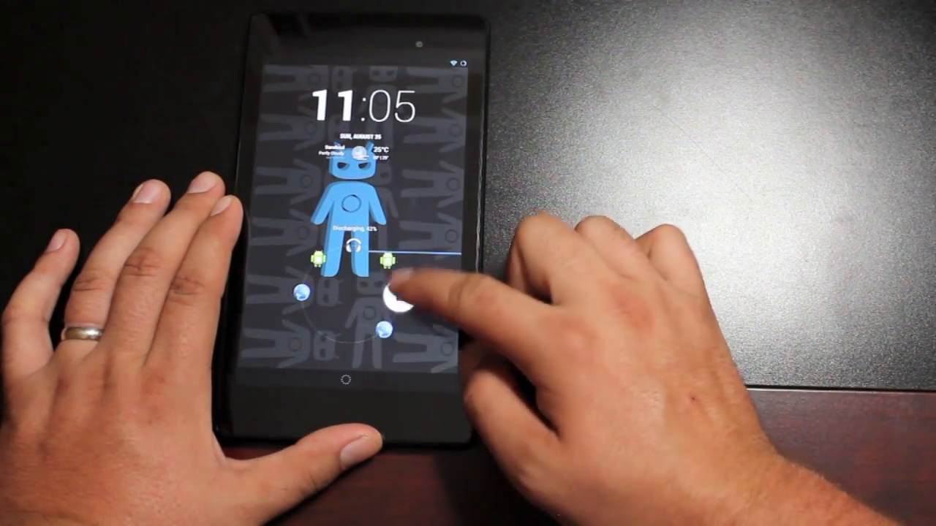
left_click_drag(391, 296, 391, 332)
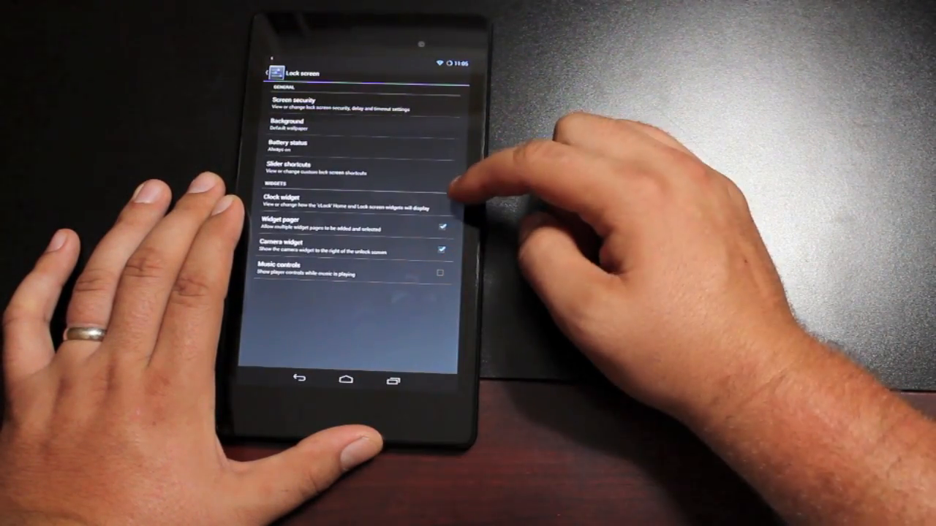
left_click(287, 202)
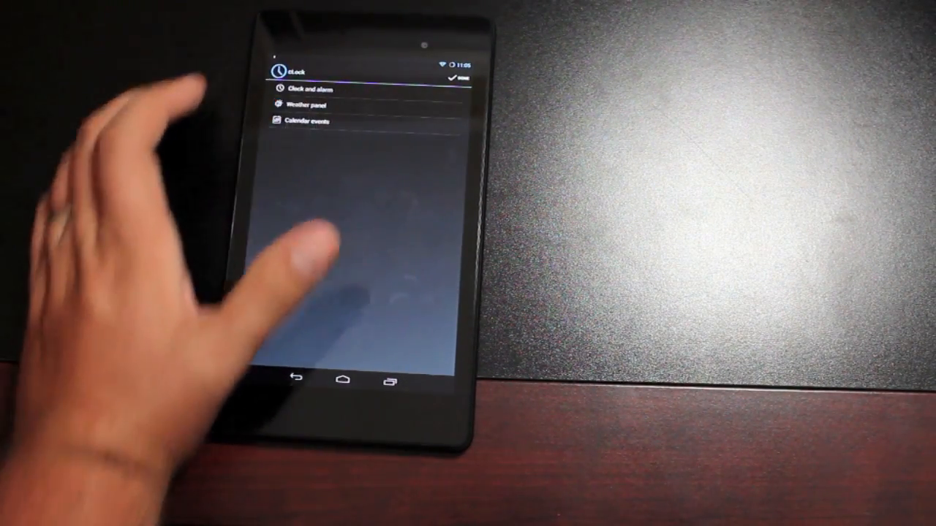
left_click(308, 104)
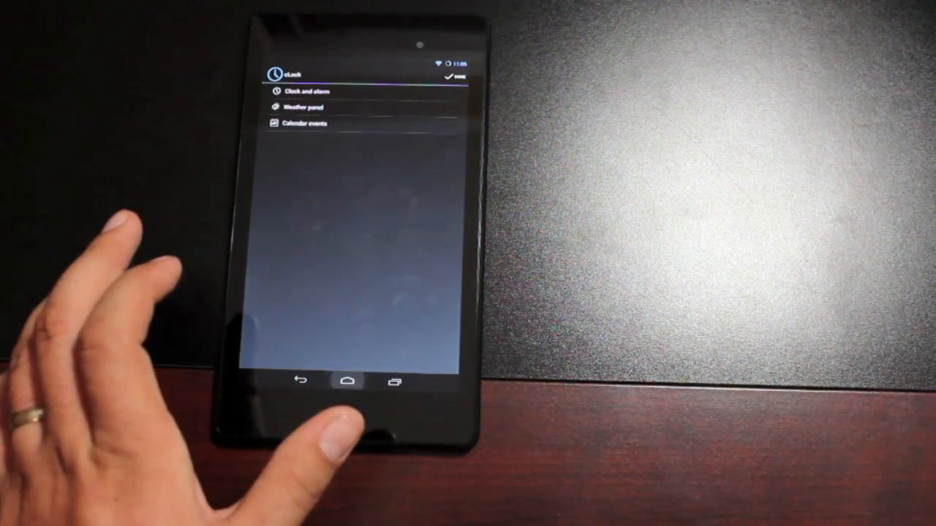
left_click(348, 381)
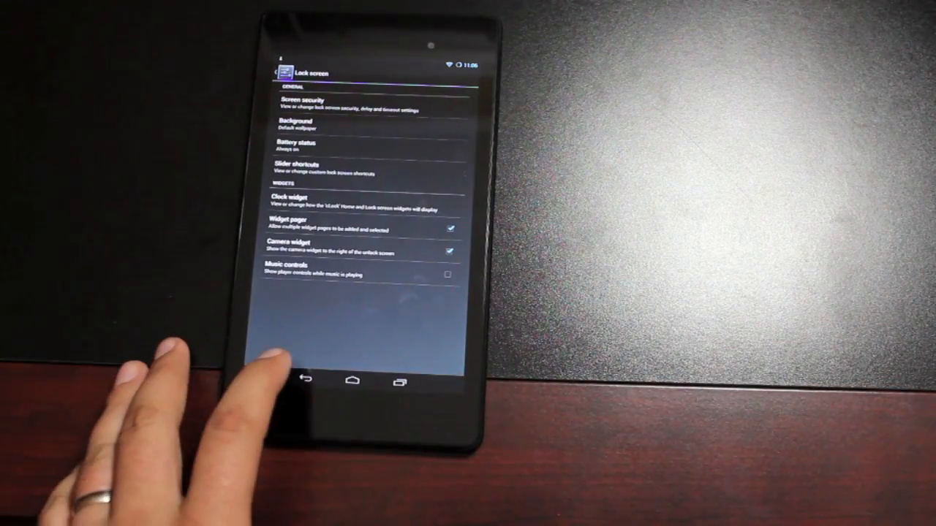
Browse the Quick Settings tiles and layout, then return to the Interface settings list.
left_click(306, 380)
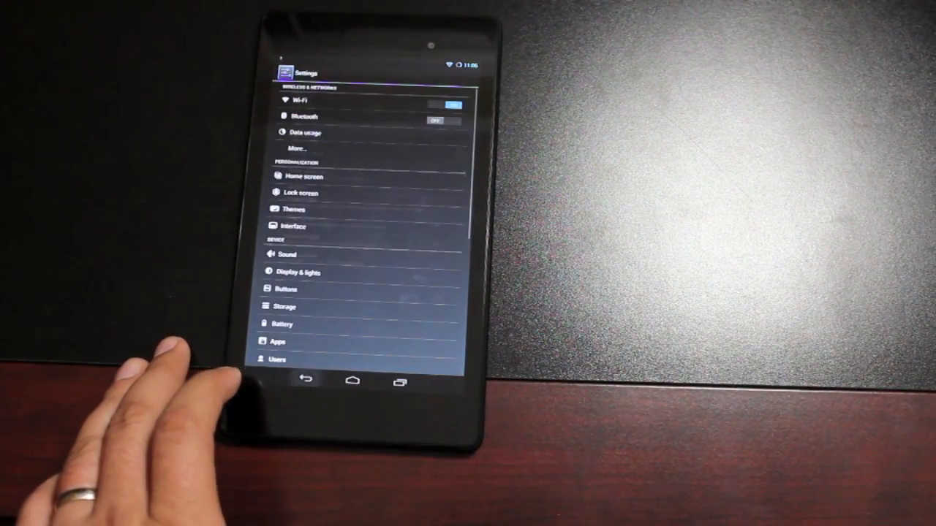
left_click(293, 210)
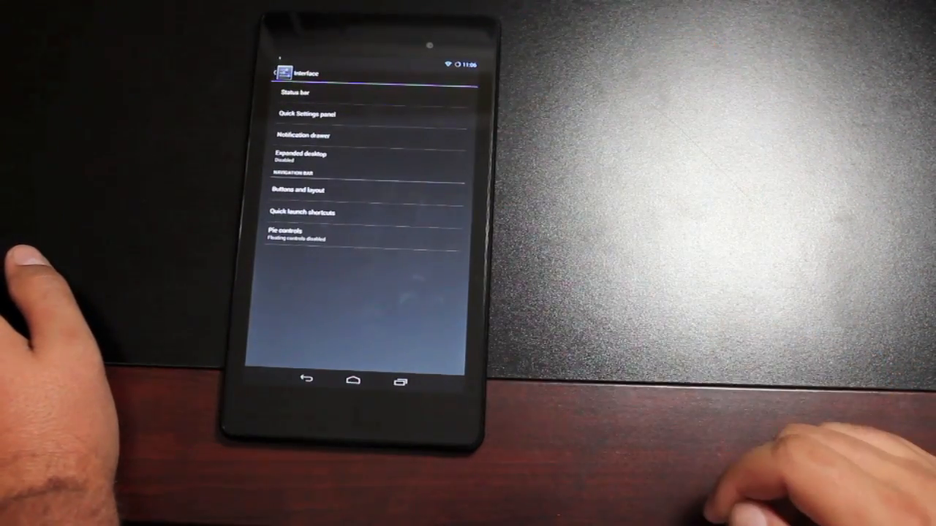
left_click(314, 113)
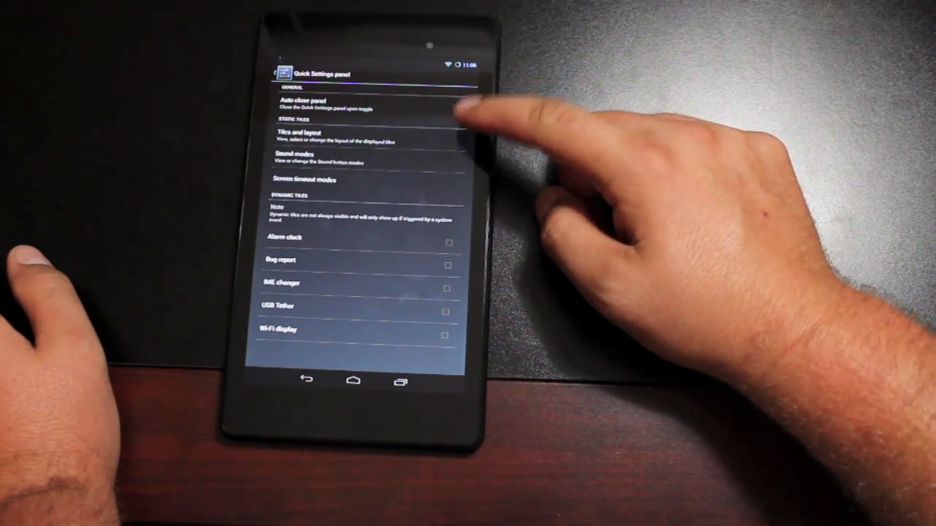
left_click(289, 135)
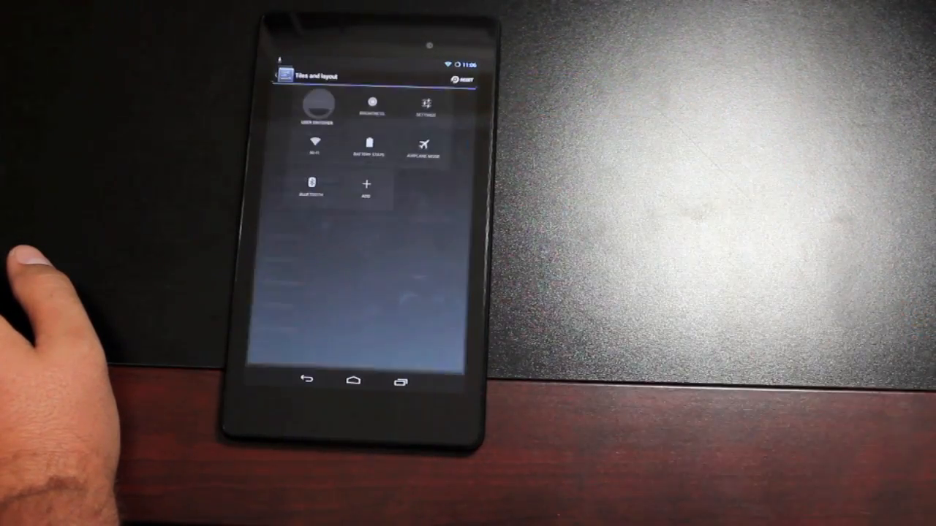
left_click(368, 187)
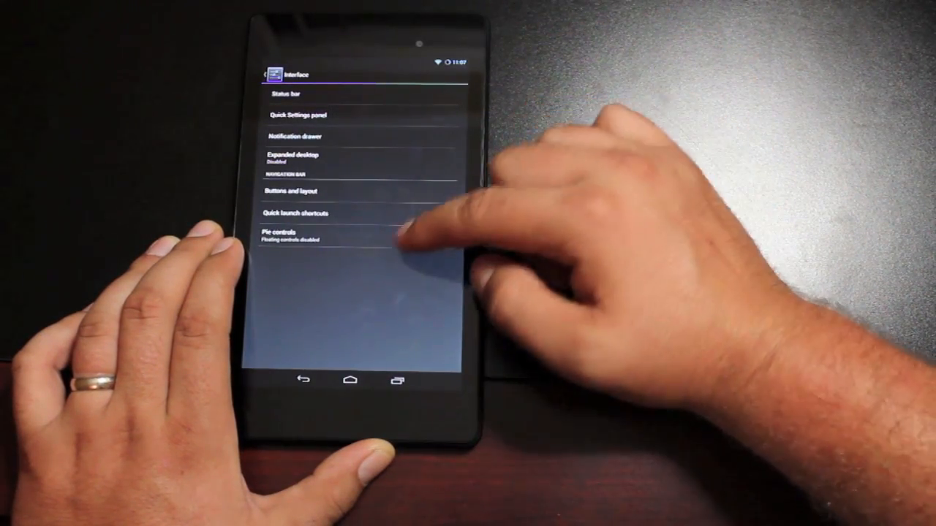
Tap the Pie controls entry, then leave Settings for the app drawer.
left_click(292, 191)
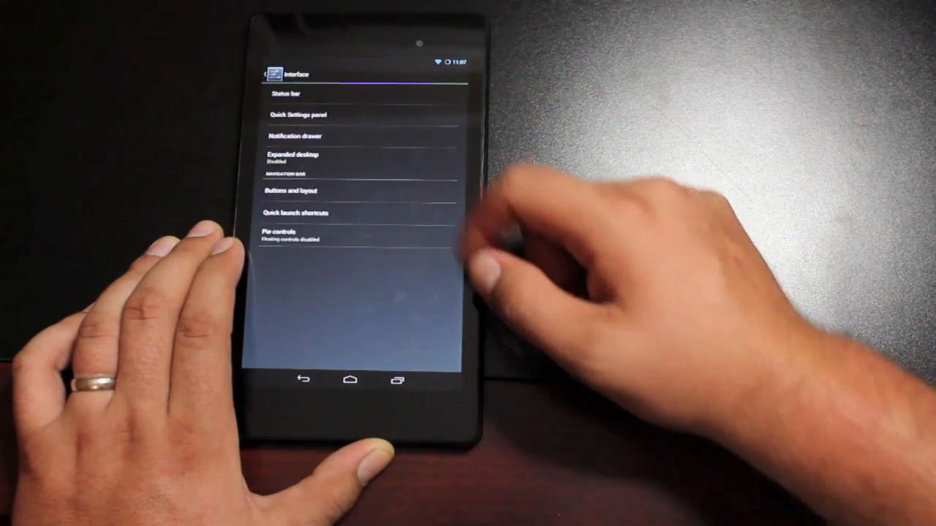
left_click(294, 212)
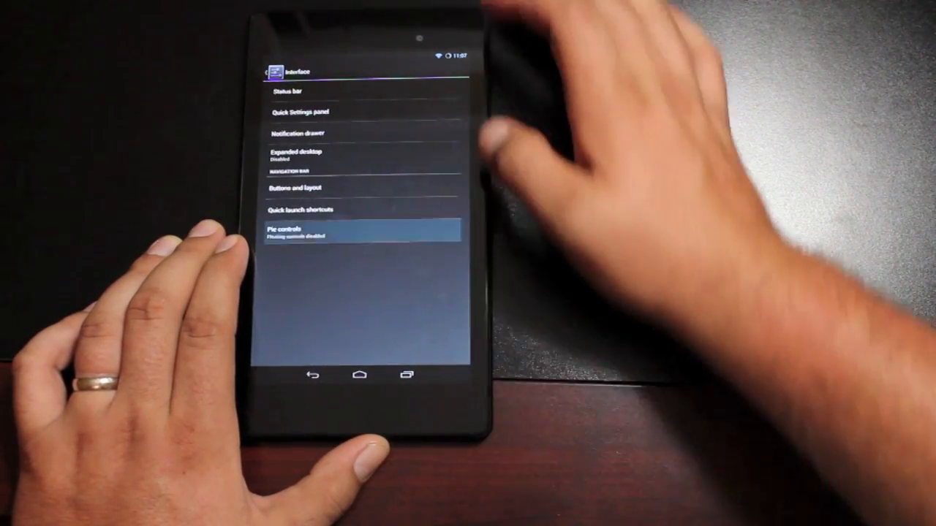
left_click(358, 231)
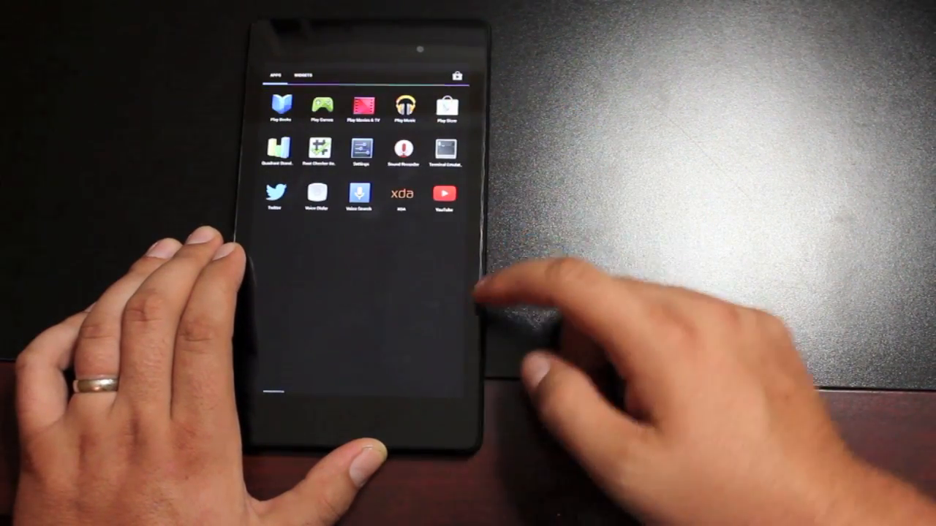
Check the Pie controls box and swipe in from the right edge to try it.
left_click(443, 194)
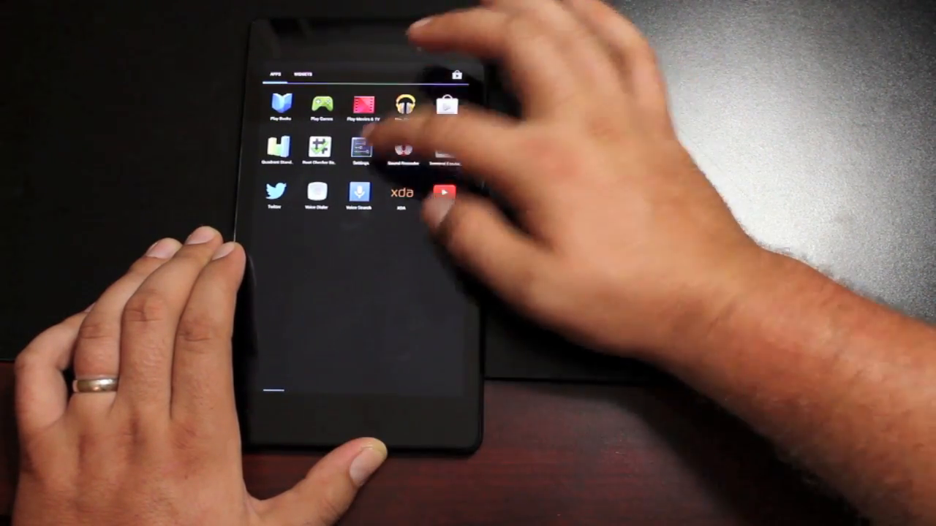
left_click(358, 148)
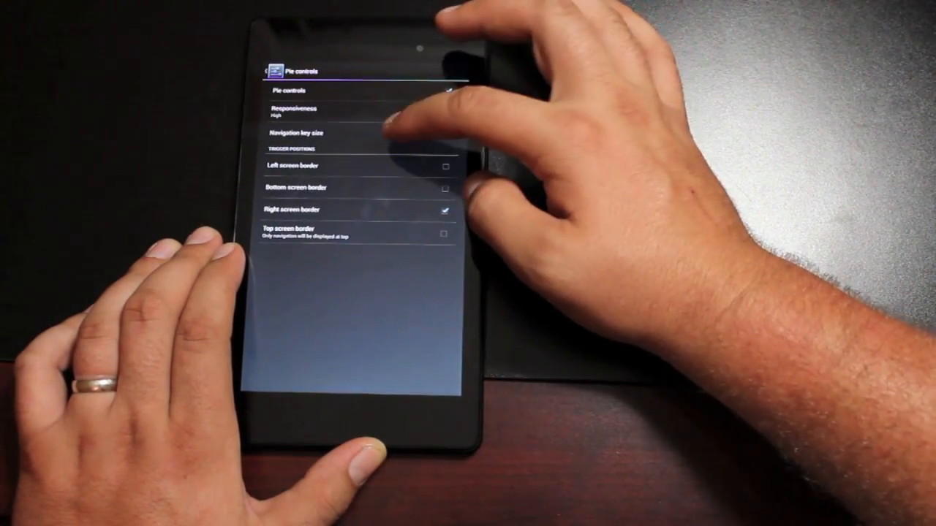
left_click(295, 132)
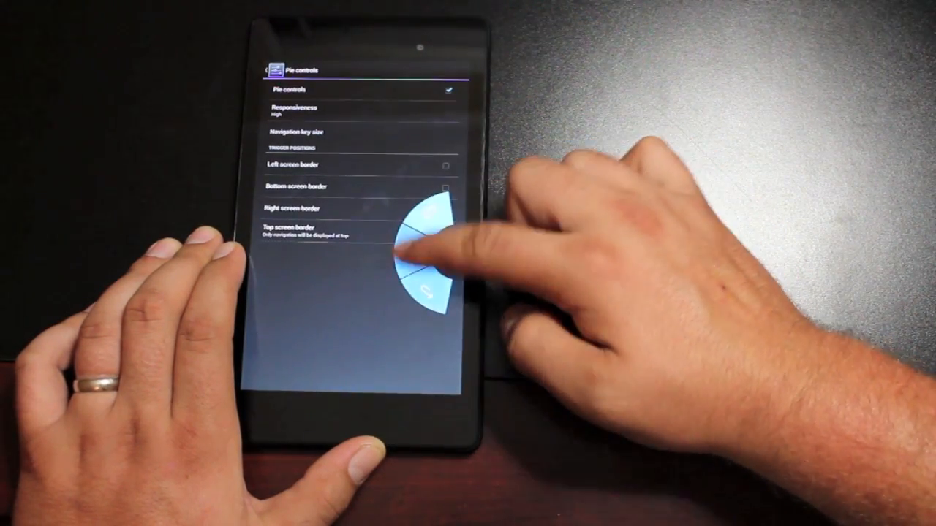
left_click(442, 207)
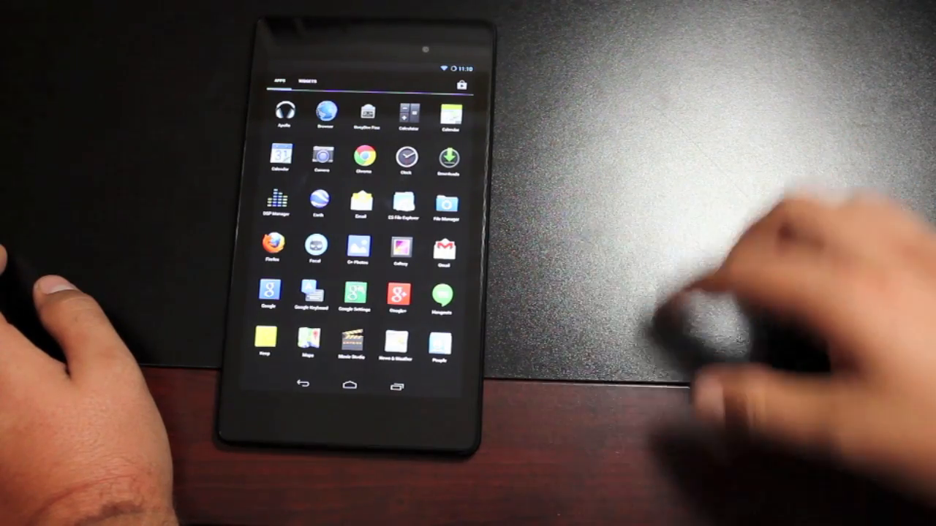
mouse_move(694, 278)
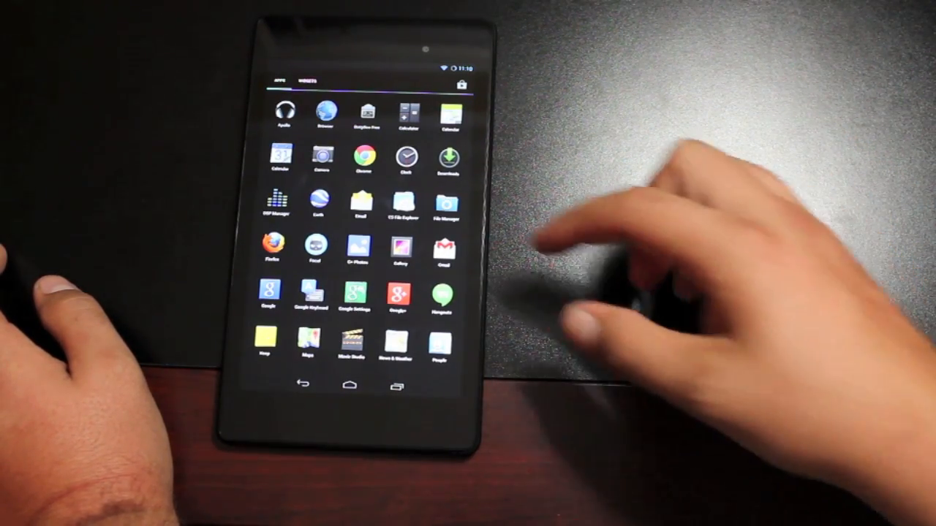